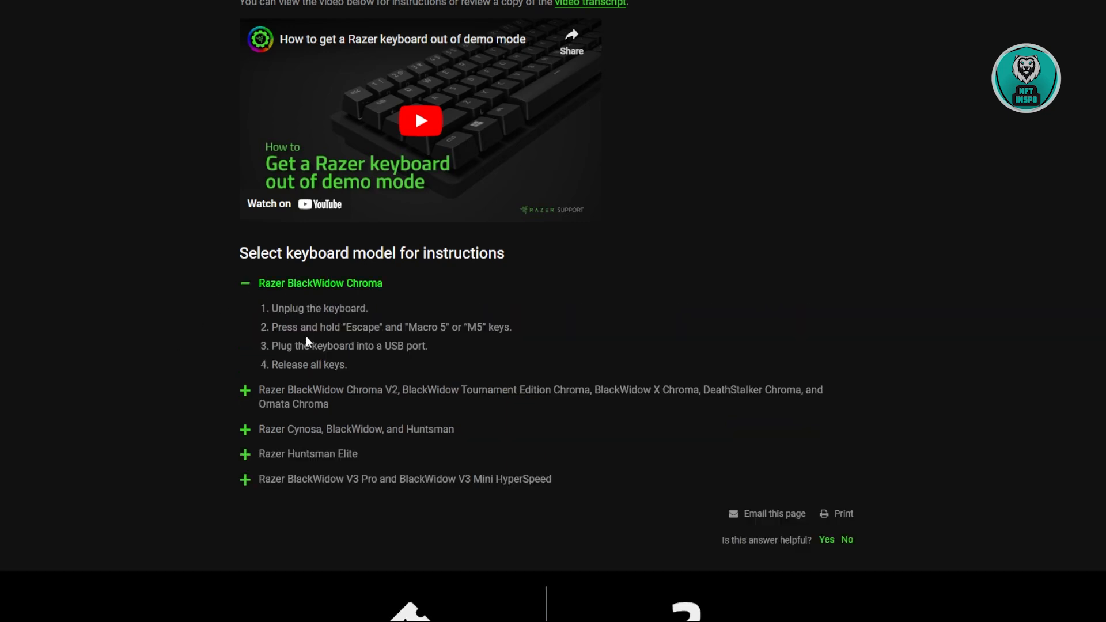
{"action": "mouse_move", "coordinate": [387, 315]}
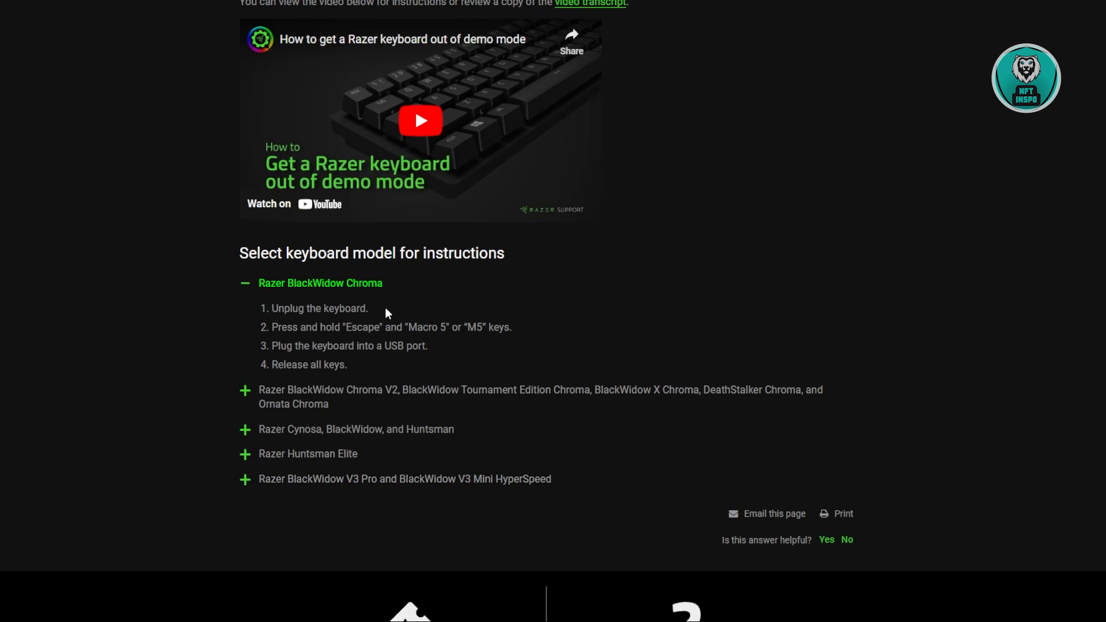
Expand the BlackWidow Chroma V2 group to show its four-step Escape and Caps Lock reset.
{"action": "double_click", "coordinate": [320, 309]}
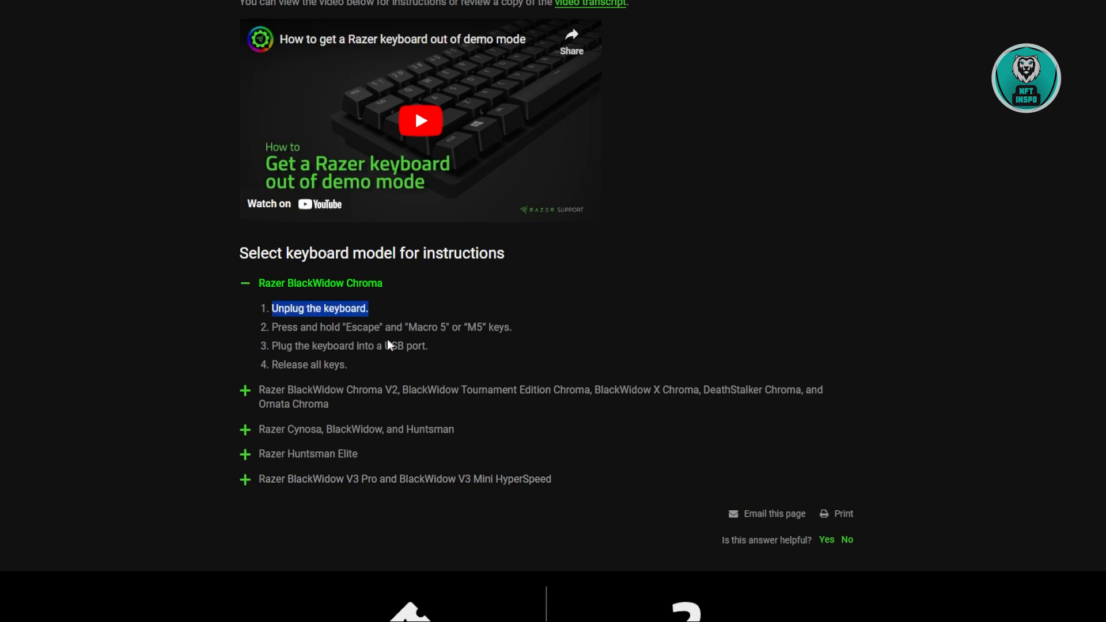
{"action": "mouse_move", "coordinate": [453, 342]}
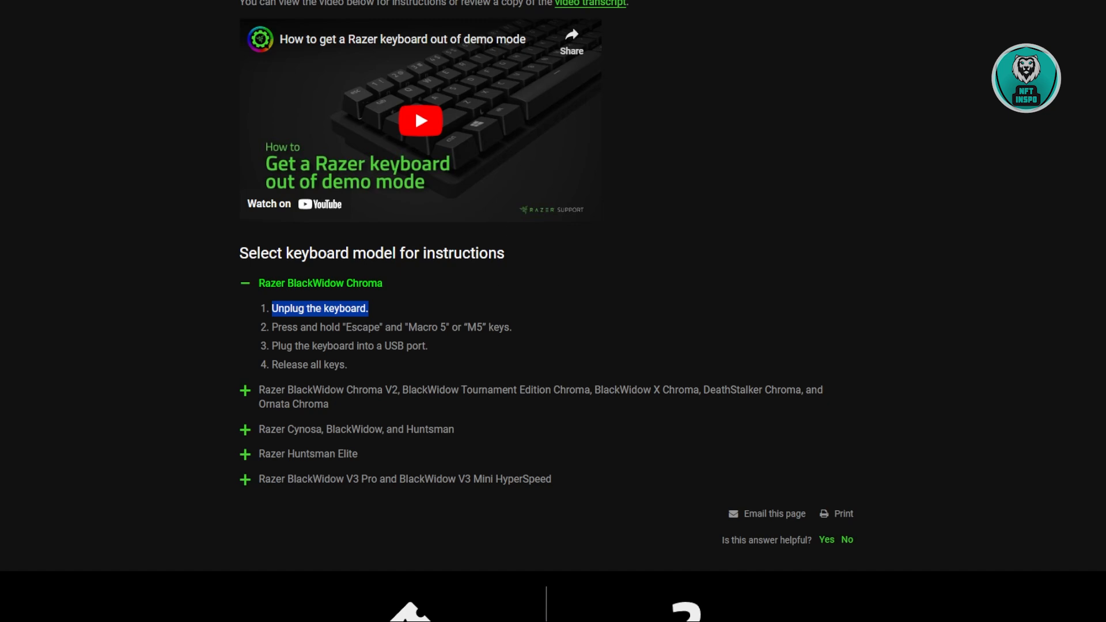
{"action": "mouse_move", "coordinate": [433, 365]}
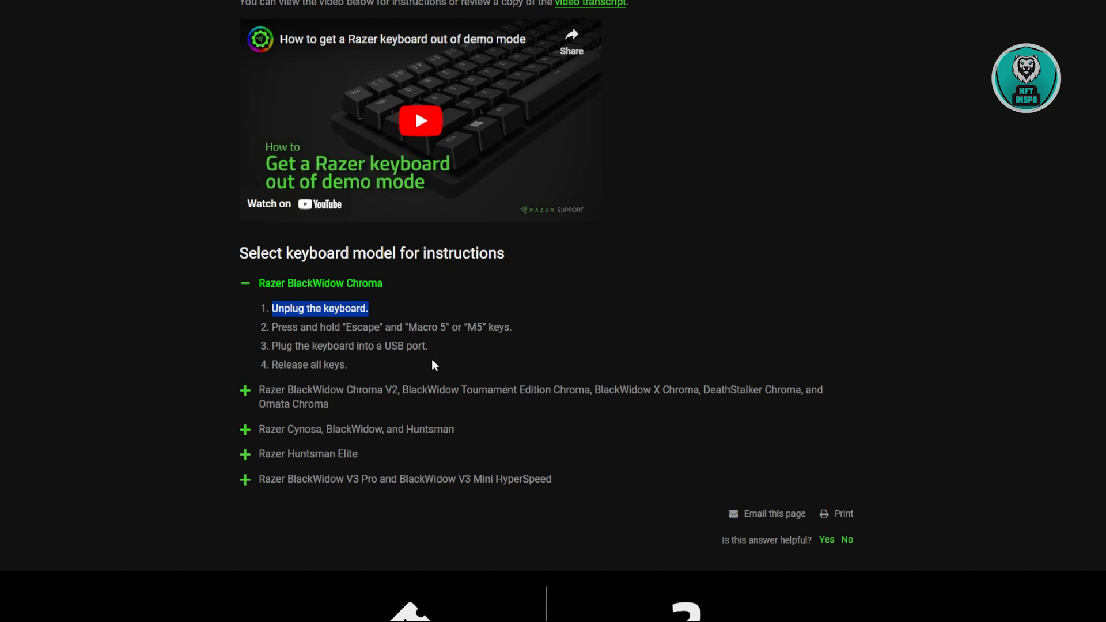
{"action": "mouse_move", "coordinate": [420, 373]}
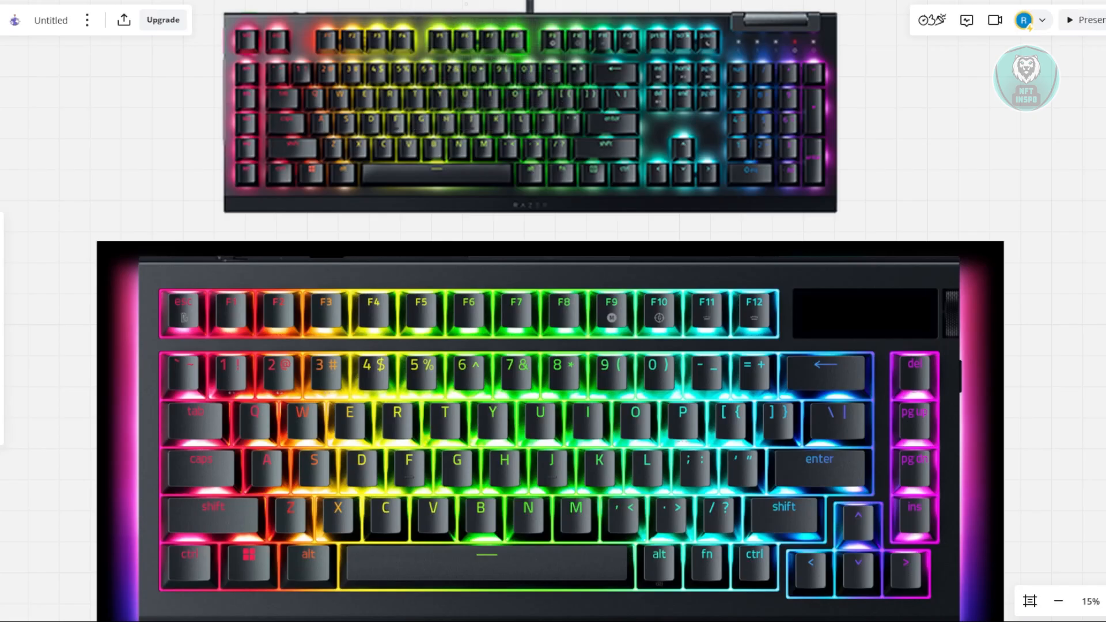
{"action": "left_click_drag", "start_coordinate": [226, 21], "coordinate": [268, 64]}
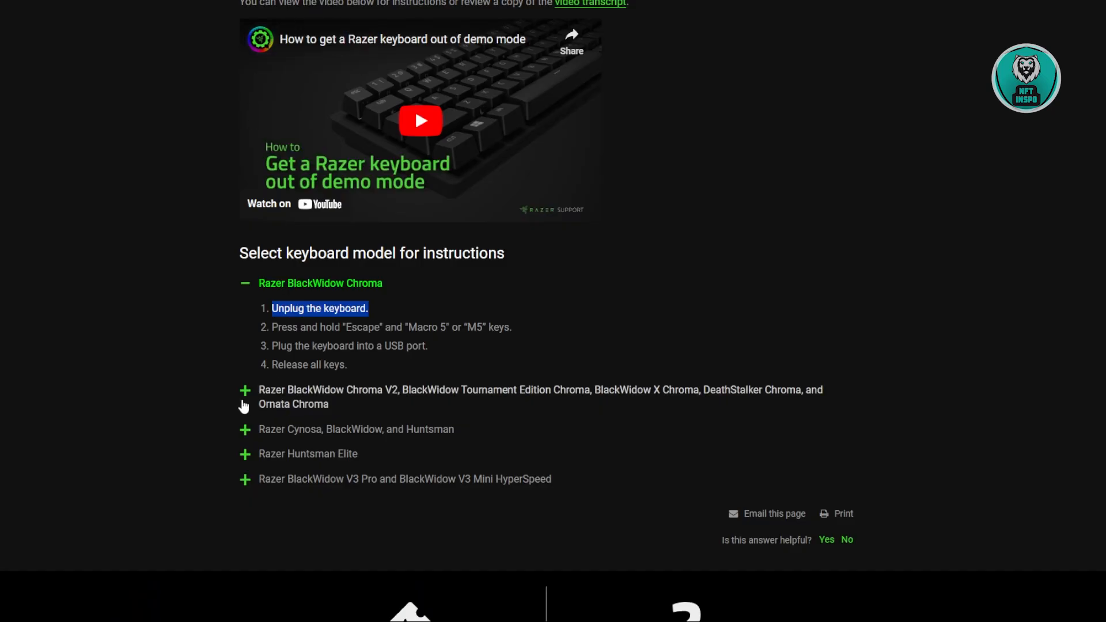
{"action": "left_click", "coordinate": [245, 389]}
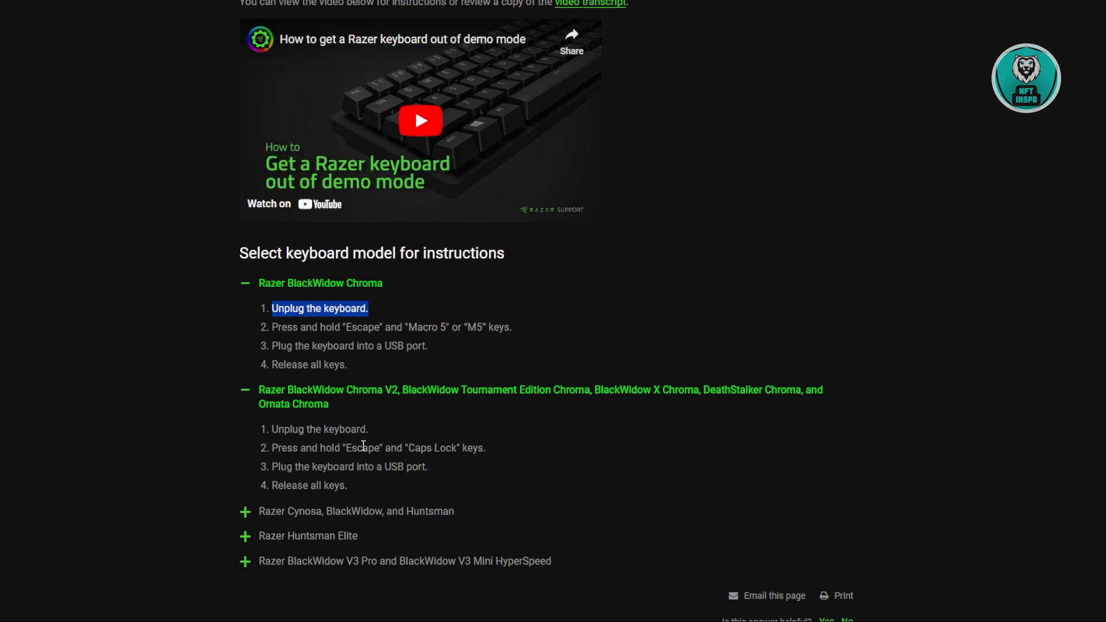
{"action": "mouse_move", "coordinate": [452, 490]}
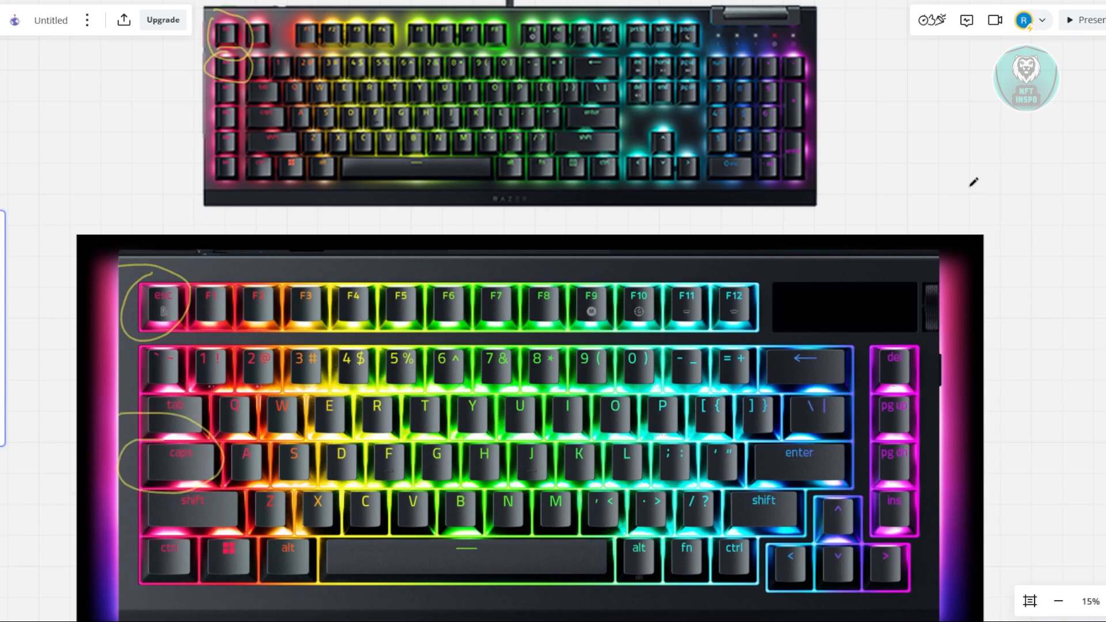
{"action": "mouse_move", "coordinate": [954, 228]}
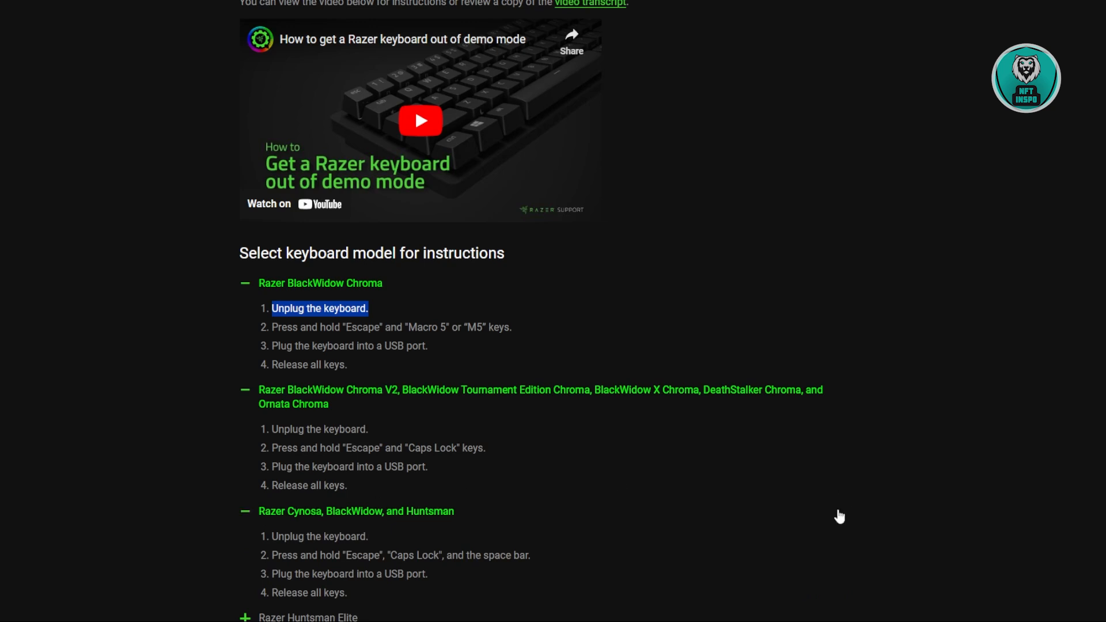
Scroll down to show the Cynosa, BlackWidow and Huntsman reset: Escape, Caps Lock and Space.
{"action": "scroll", "scroll_direction": "down", "scroll_amount": 3}
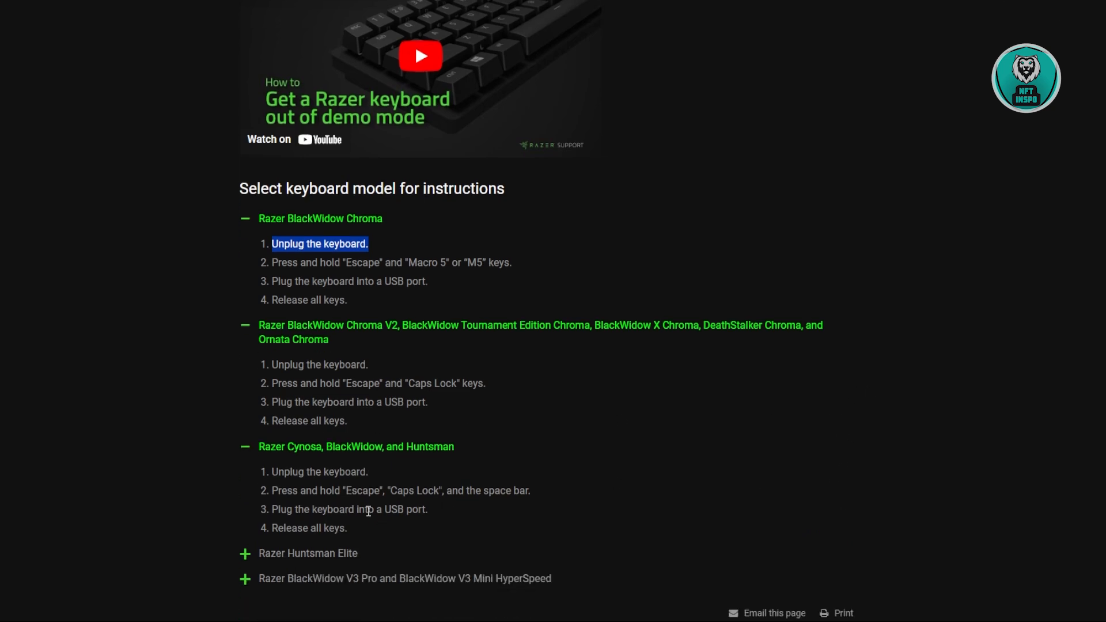
{"action": "mouse_move", "coordinate": [357, 497]}
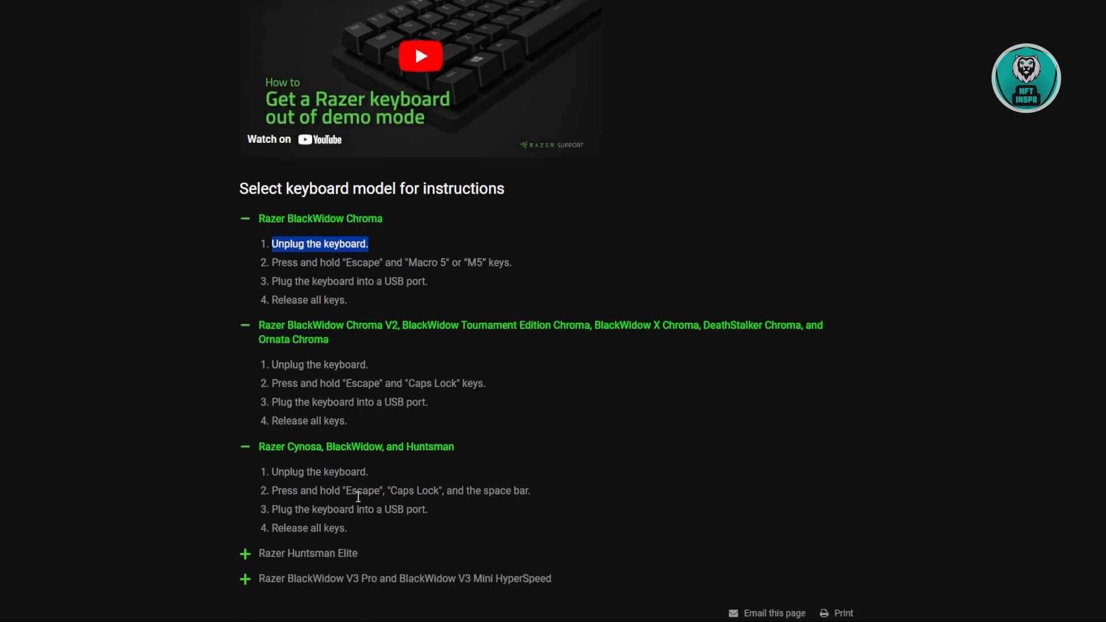
{"action": "mouse_move", "coordinate": [576, 537]}
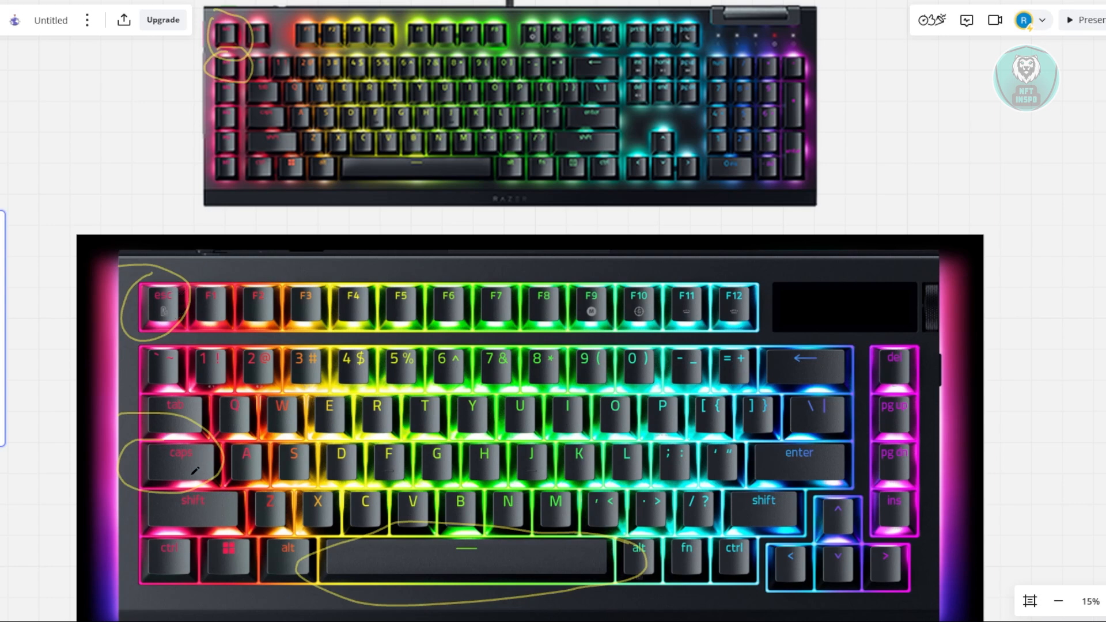
{"action": "mouse_move", "coordinate": [559, 553]}
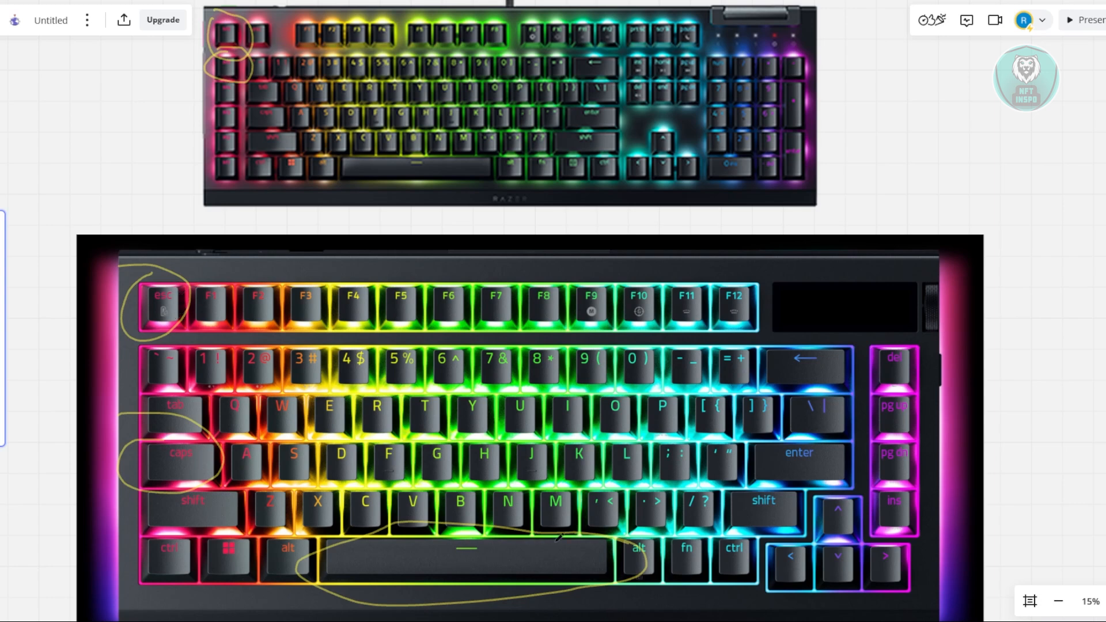